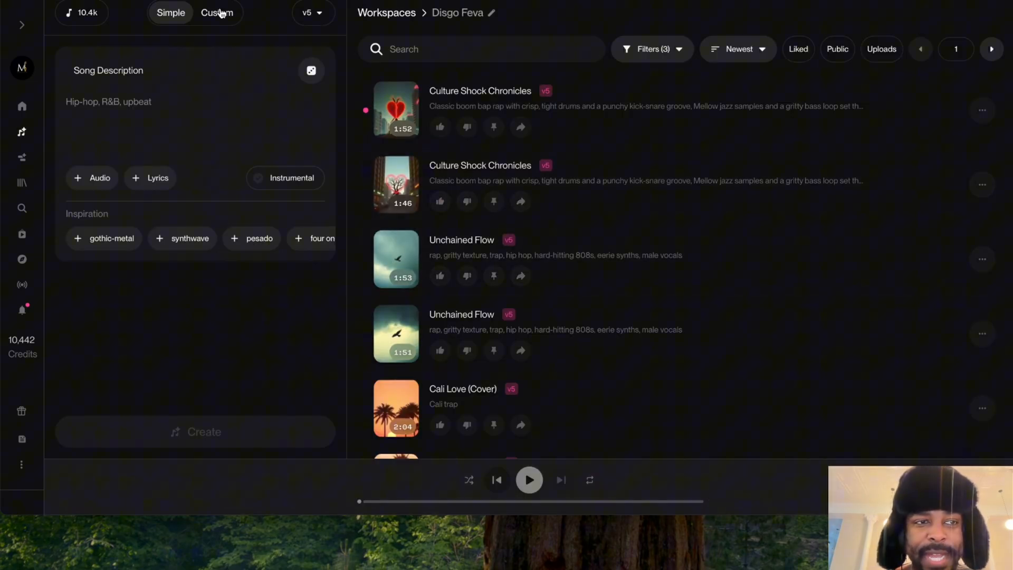
Switch to Custom mode and choose Write Full Song from the AI lyrics options.
click(216, 12)
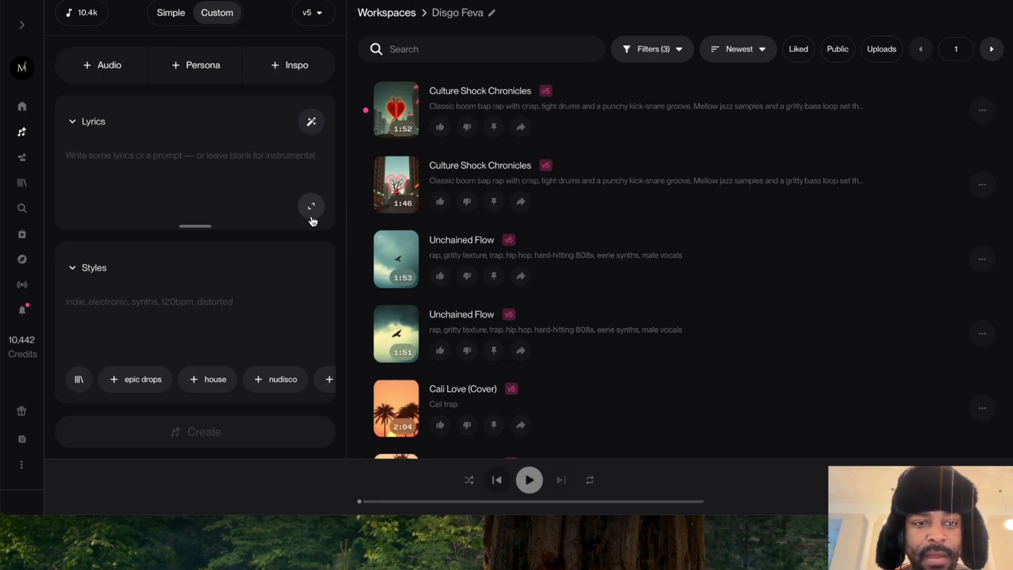
click(311, 121)
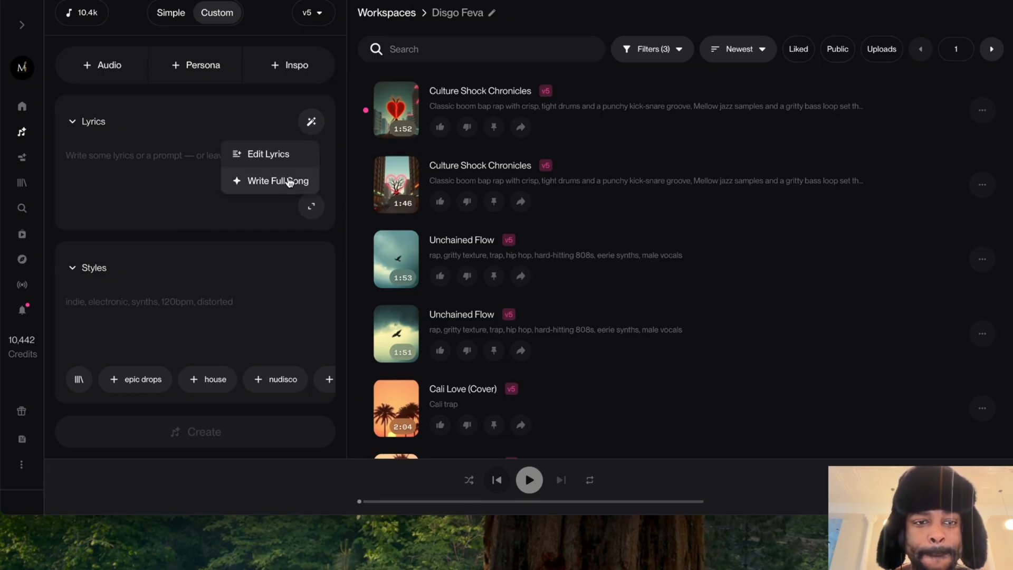
mouse_move(290, 187)
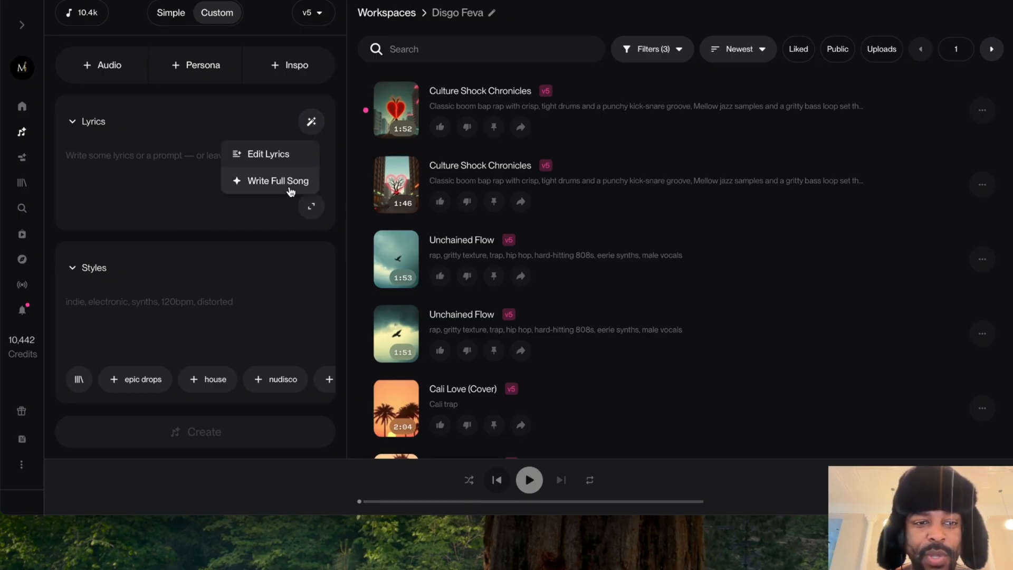
mouse_move(279, 184)
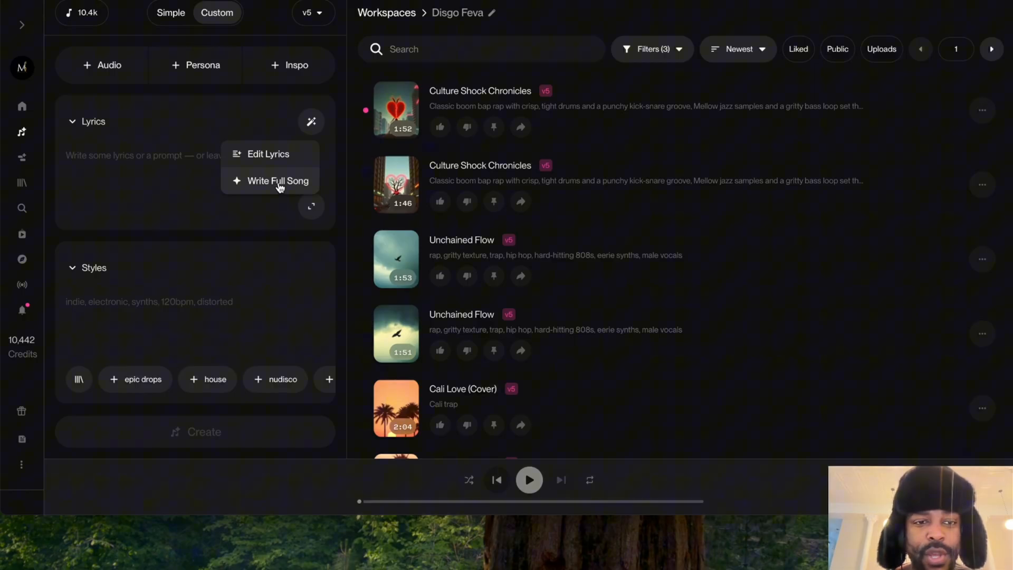
click(279, 180)
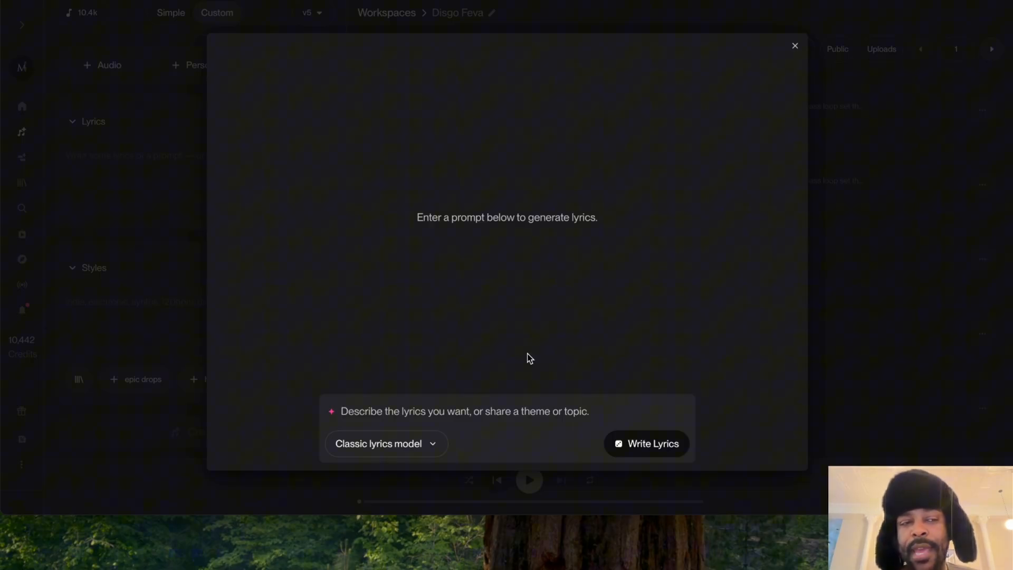
Prompt the Classic lyrics model about post-college hardships and adult responsibilities, then generate lyrics.
click(465, 411)
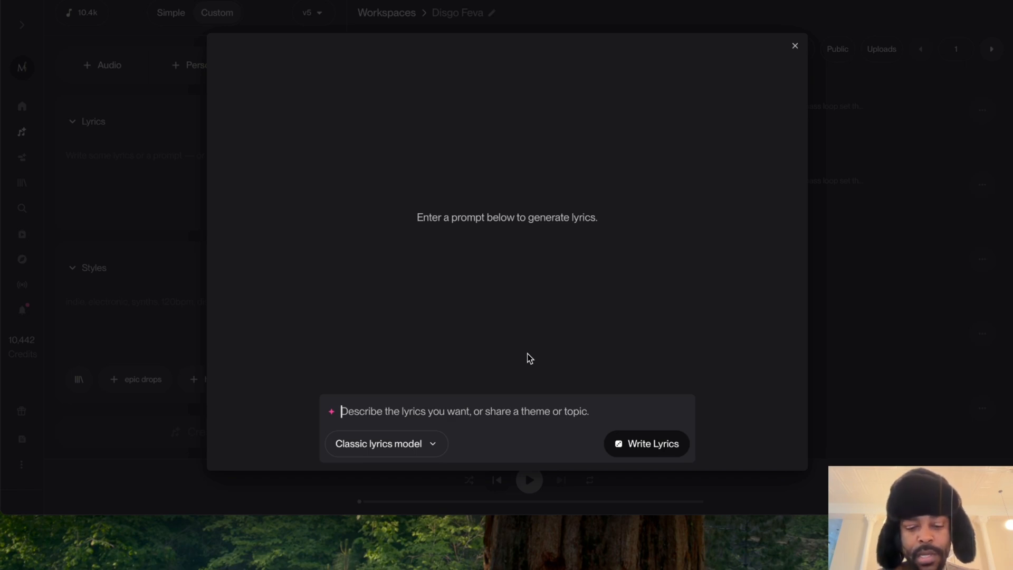
text(Write me a song about t)
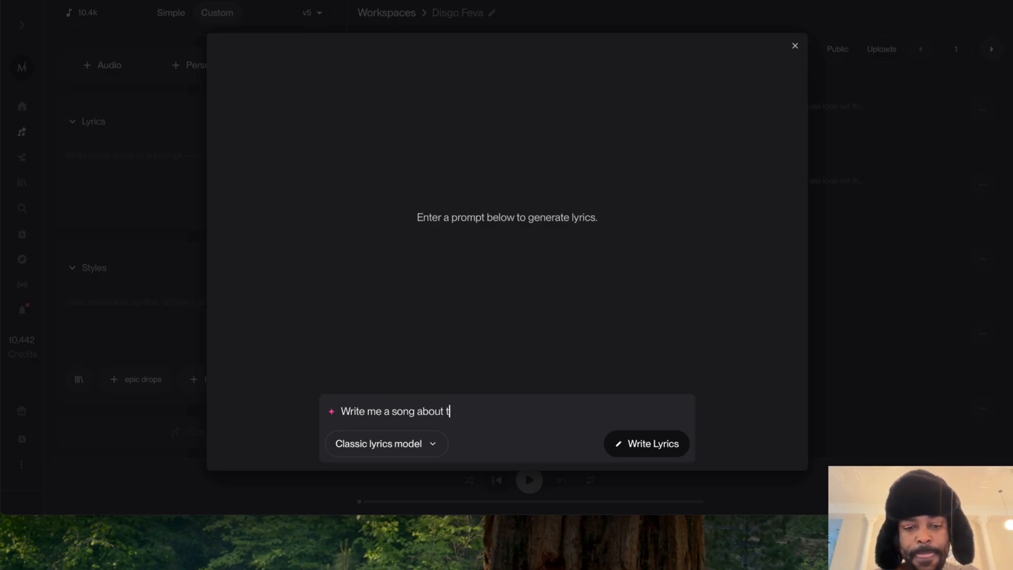
text(he hardships of life after co)
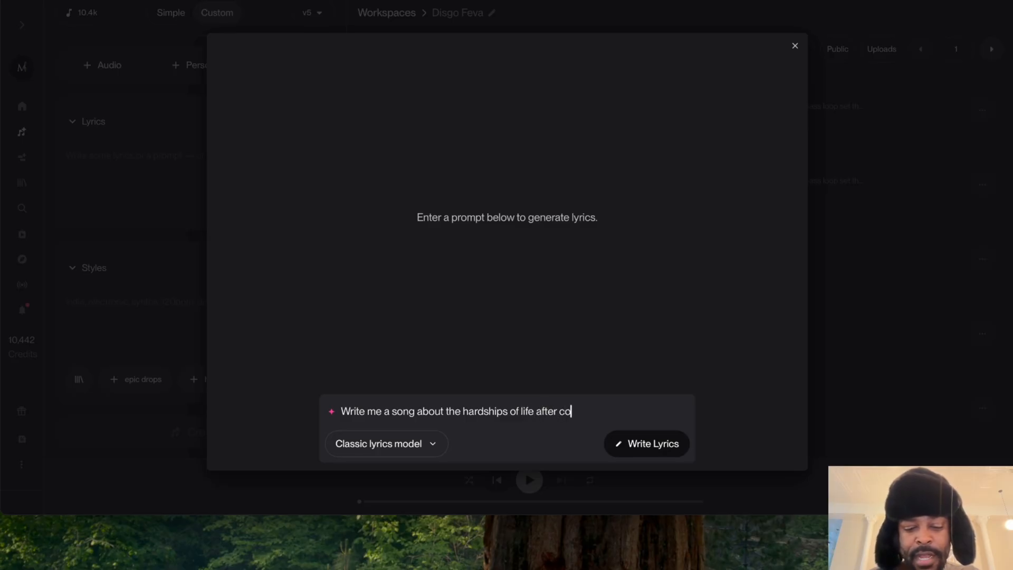
text(llege and taking on)
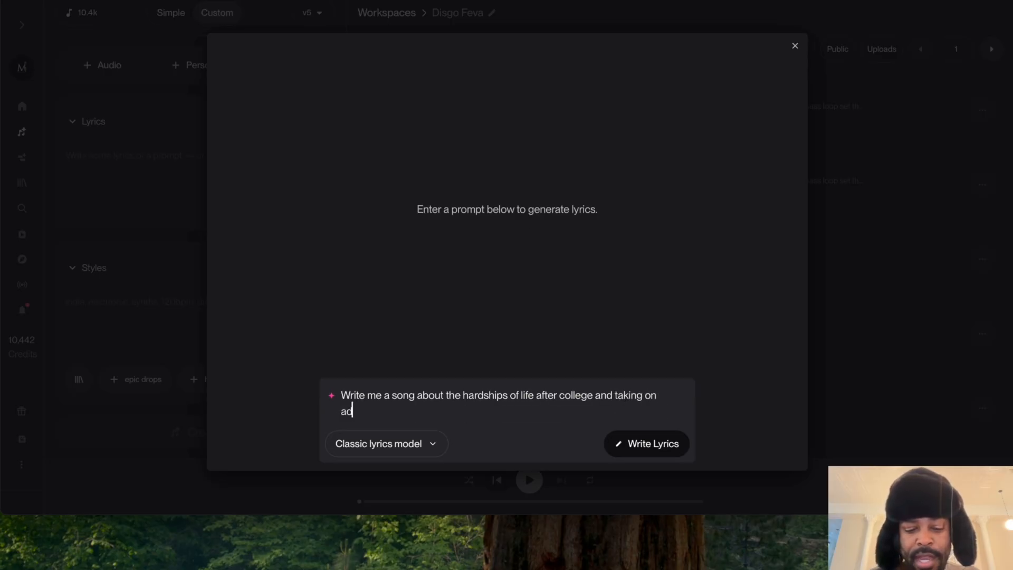
text(ult)
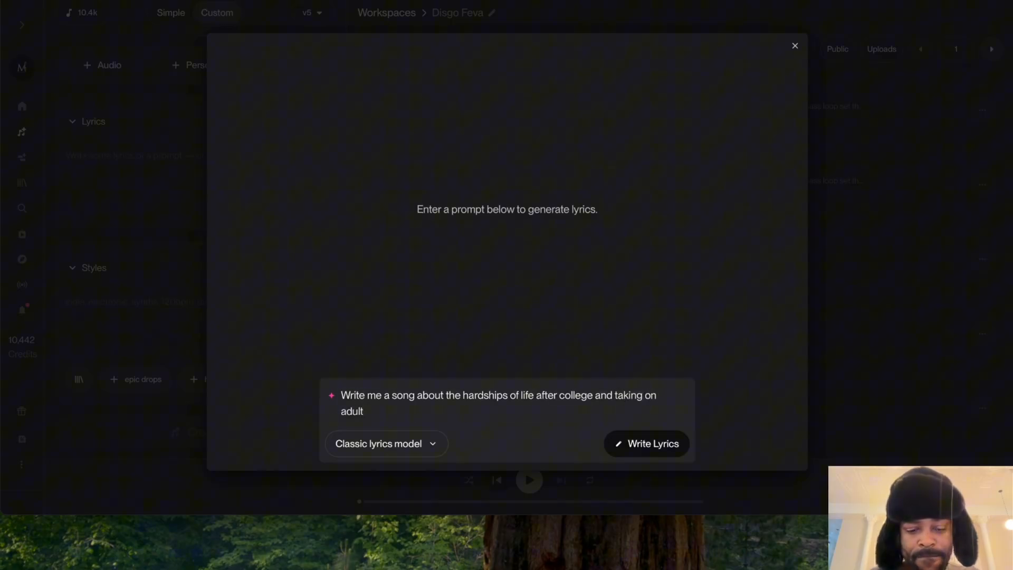
text(responsibilities)
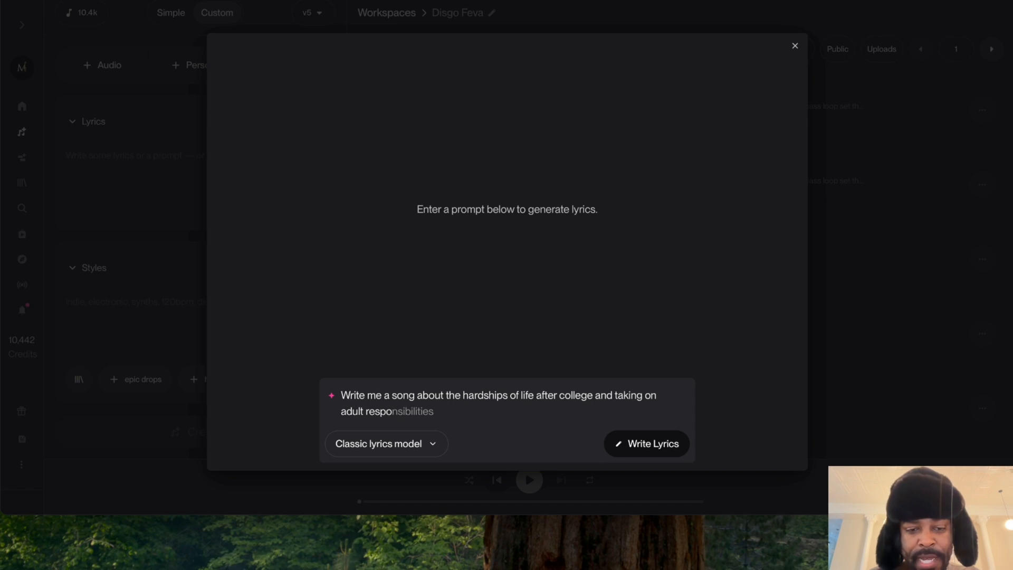
key(Backspace)
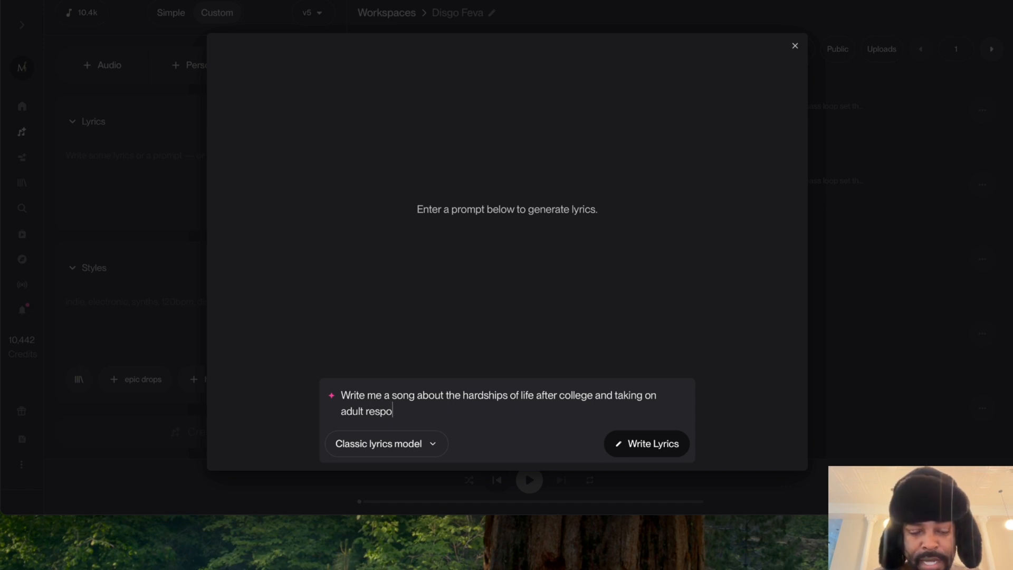
text(sibilities)
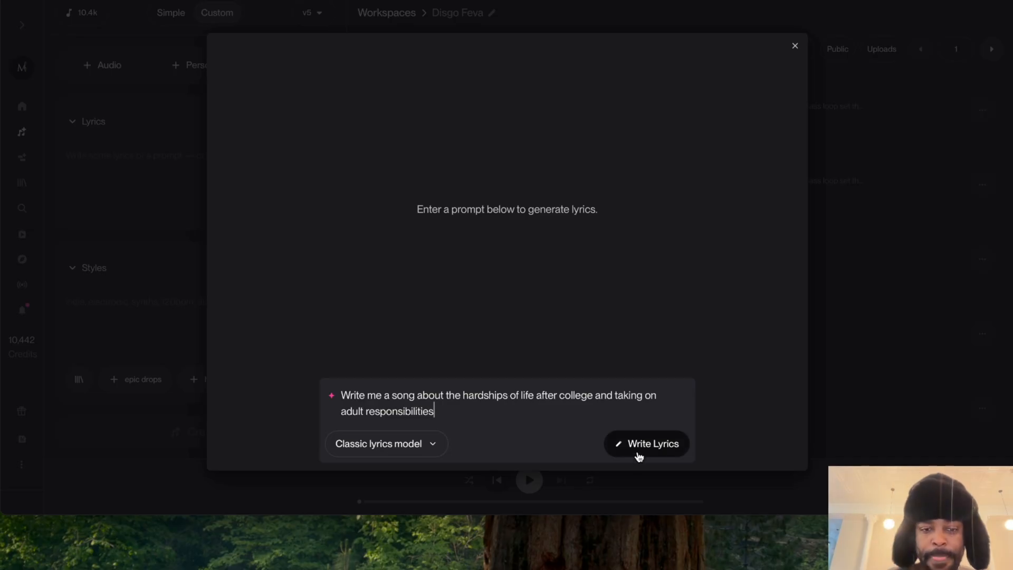
click(385, 443)
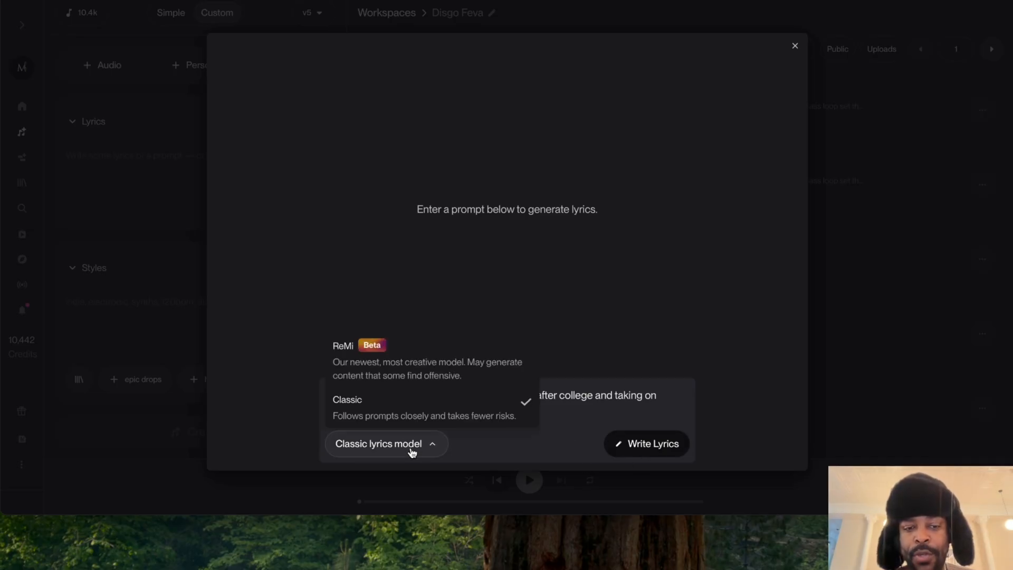
mouse_move(391, 375)
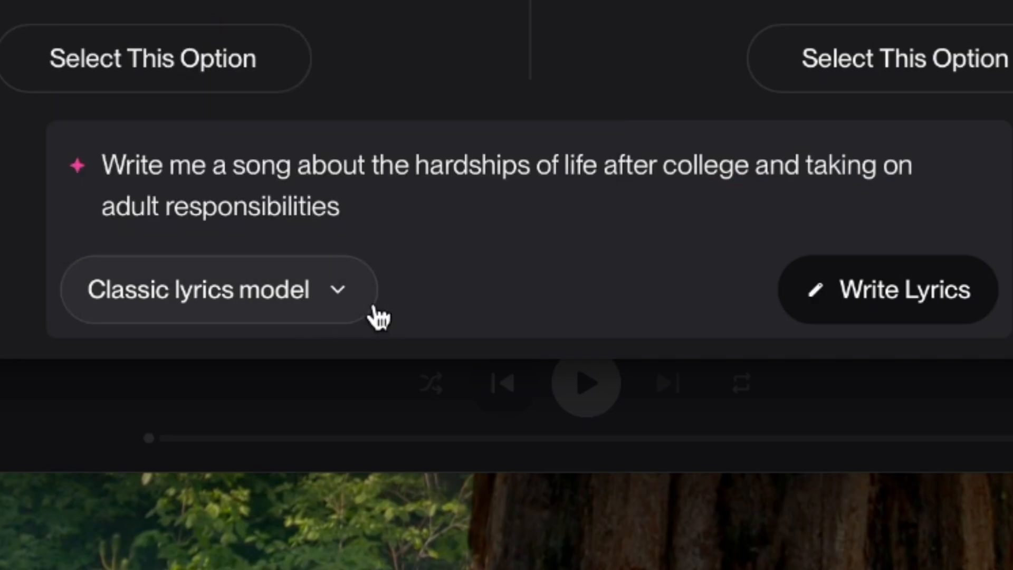
Review both lyric options and select Student Loan Blues over The Real World Blues.
click(889, 290)
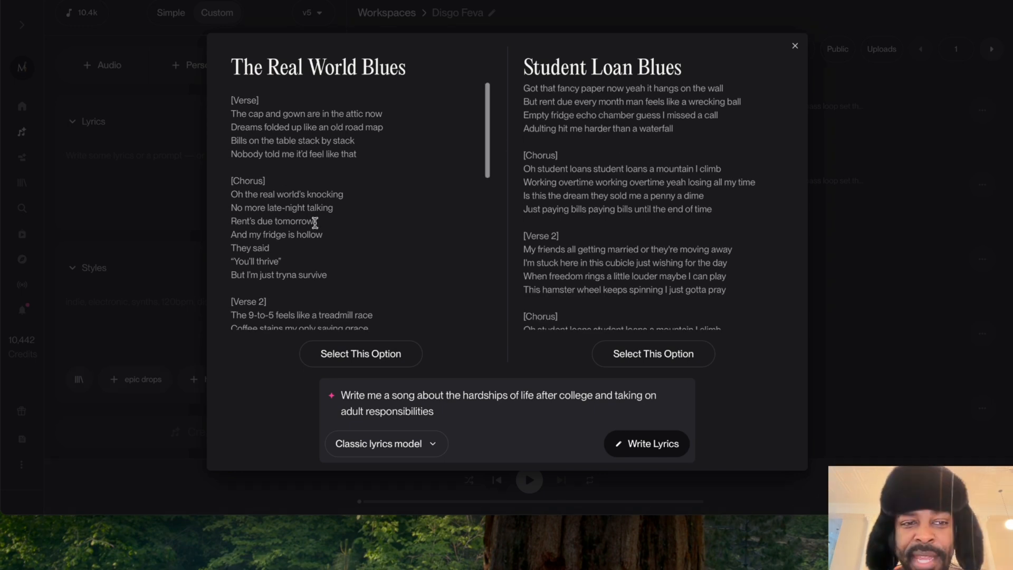
scroll(down, 3)
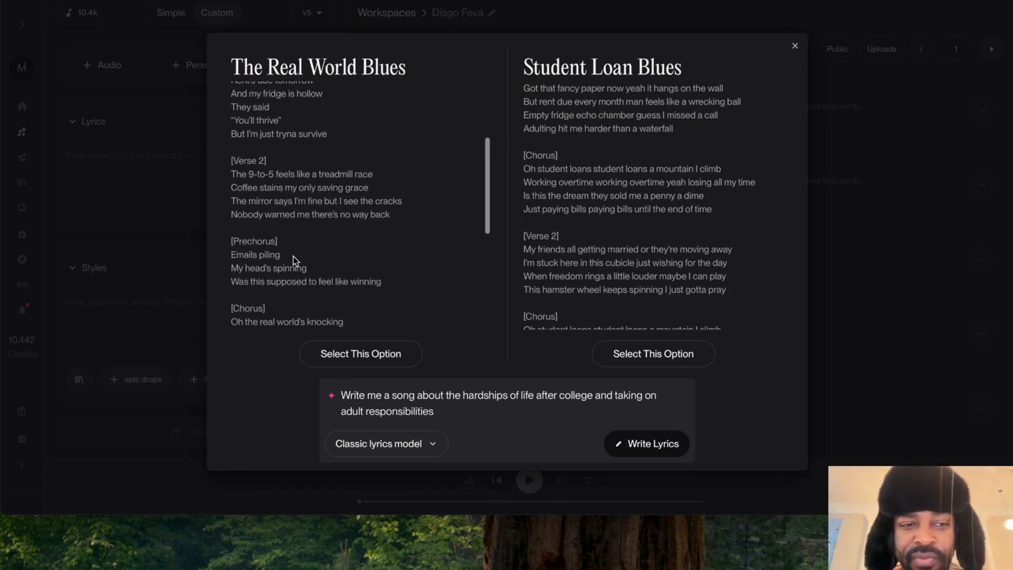
scroll(down, 3)
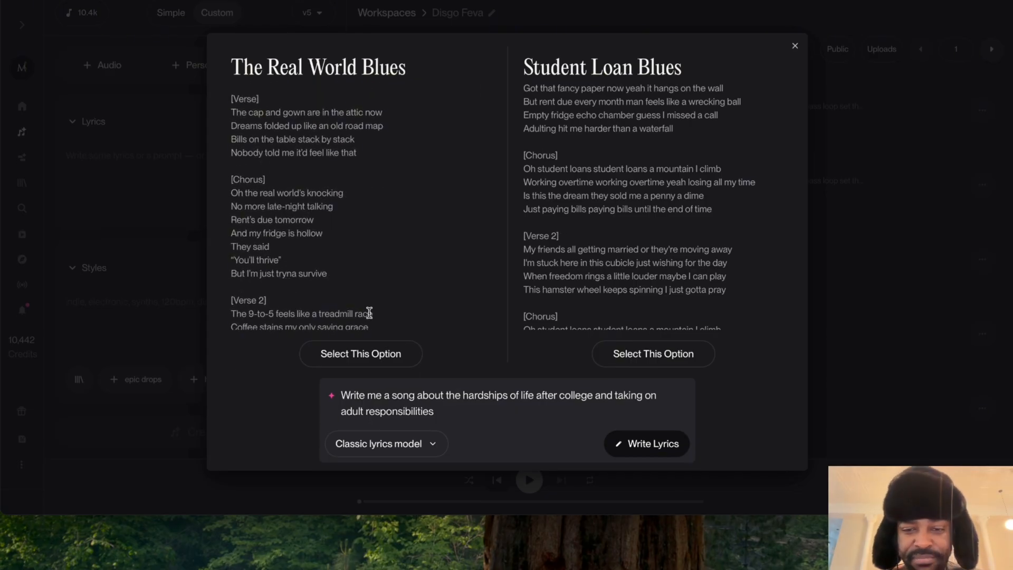
mouse_move(447, 349)
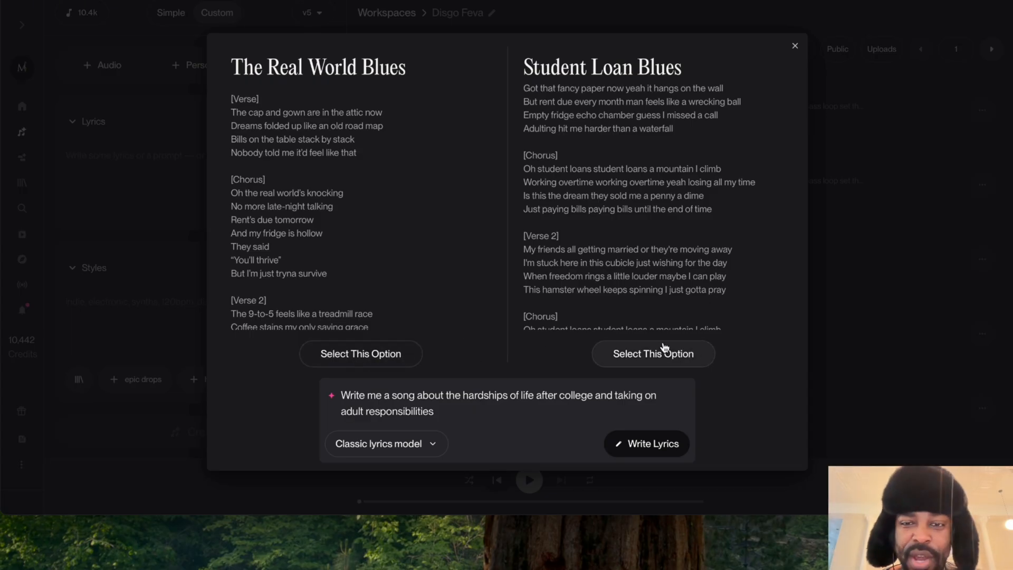
click(653, 354)
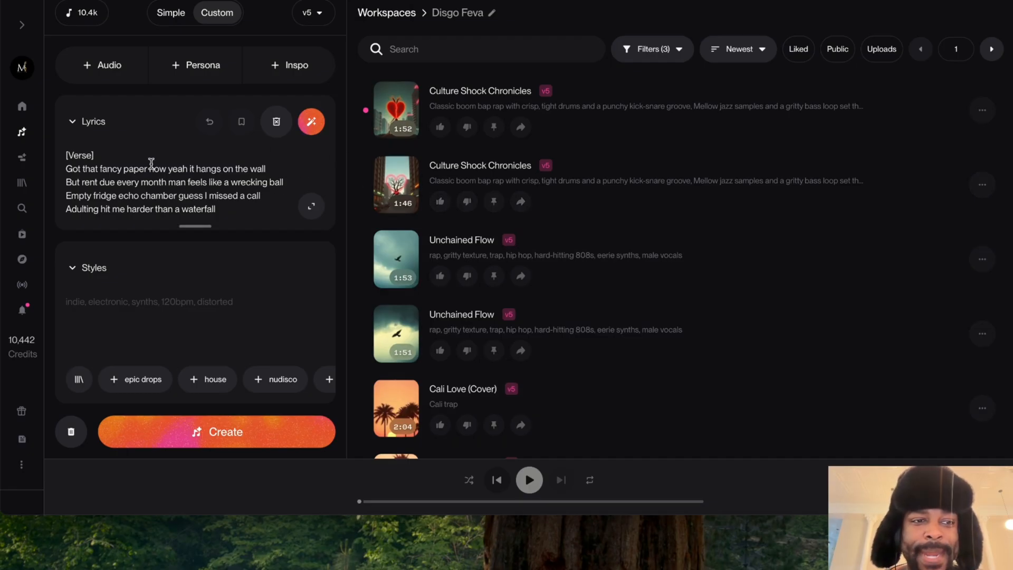
Enter 'chill trap' as the style and AI-expand it into a detailed production description.
click(311, 118)
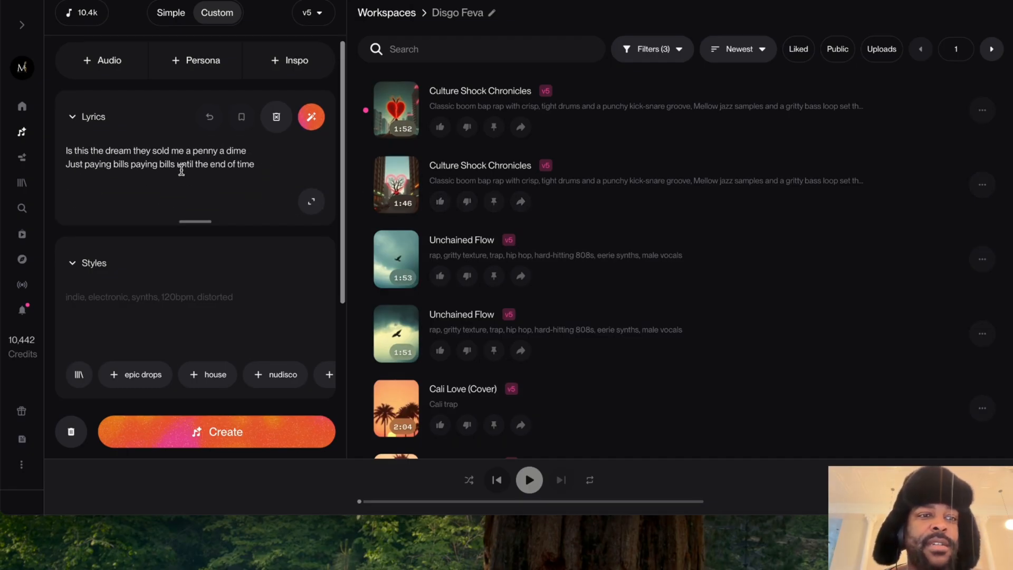
click(311, 121)
text(chill trap)
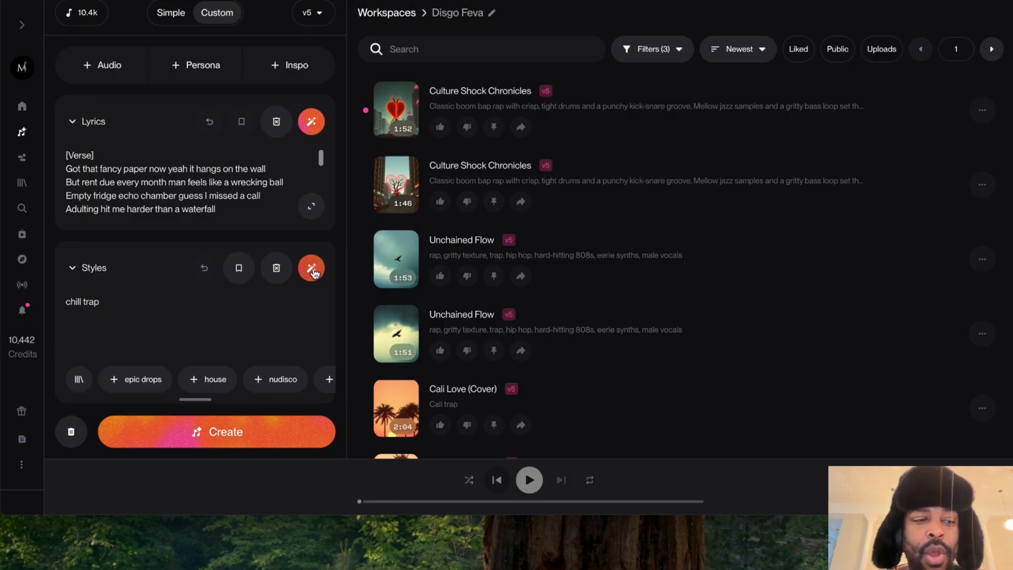
click(312, 268)
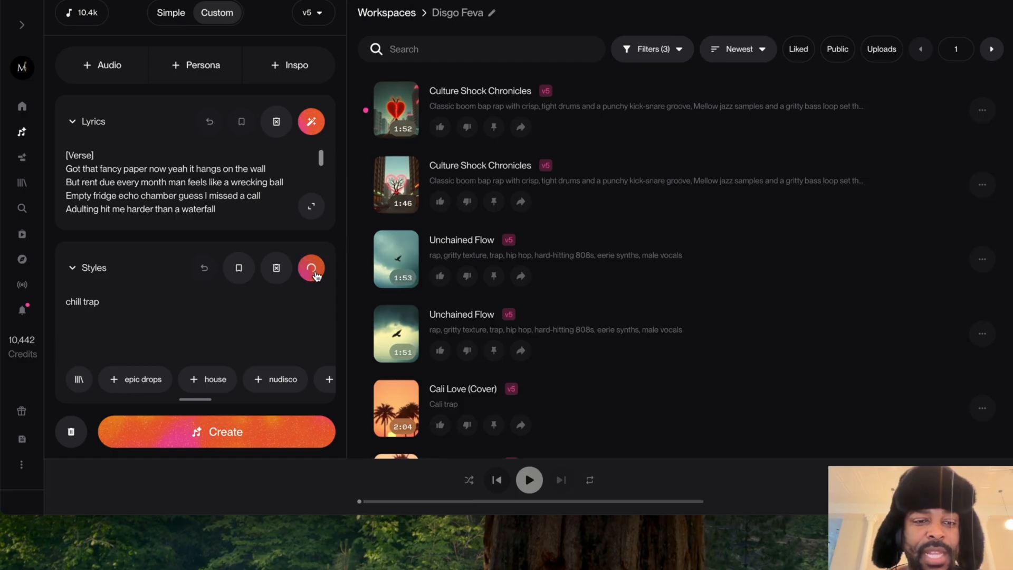
click(311, 267)
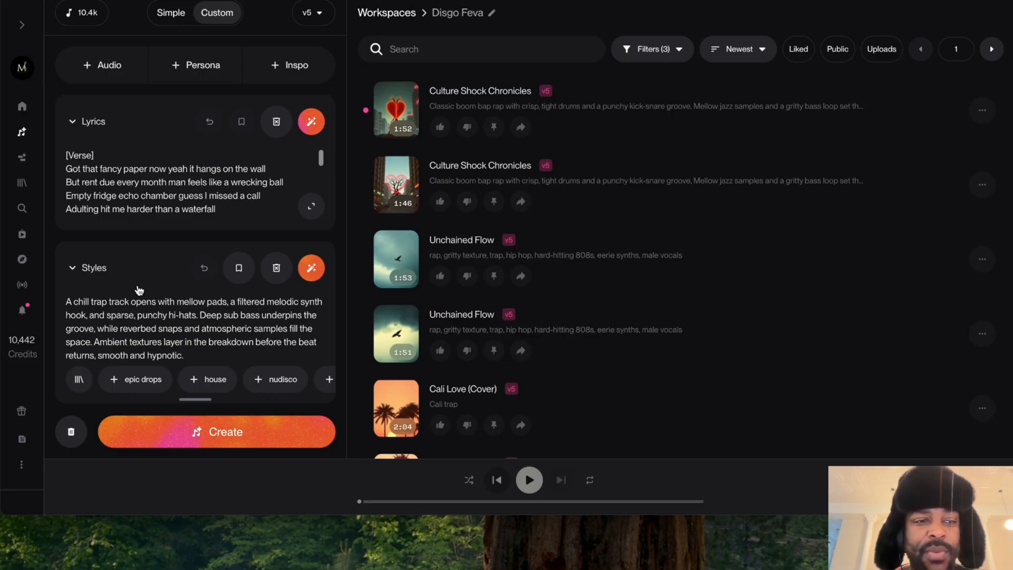
mouse_move(176, 261)
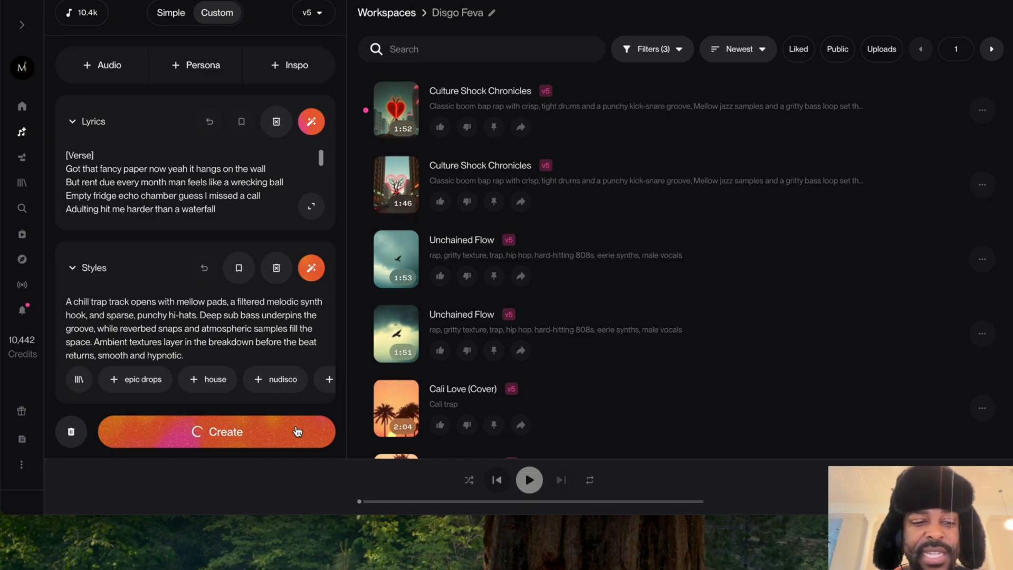
Create the Student Loan Blues song from the lyrics and chill-trap style.
click(216, 432)
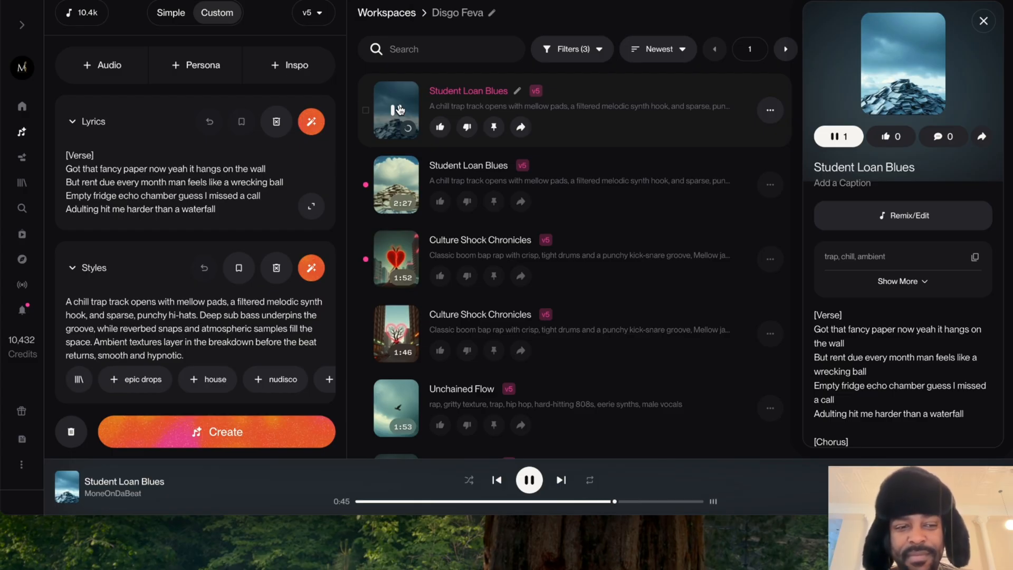
Pause the first 3:26 Student Loan Blues version at about 1:33.
scroll(down, 3)
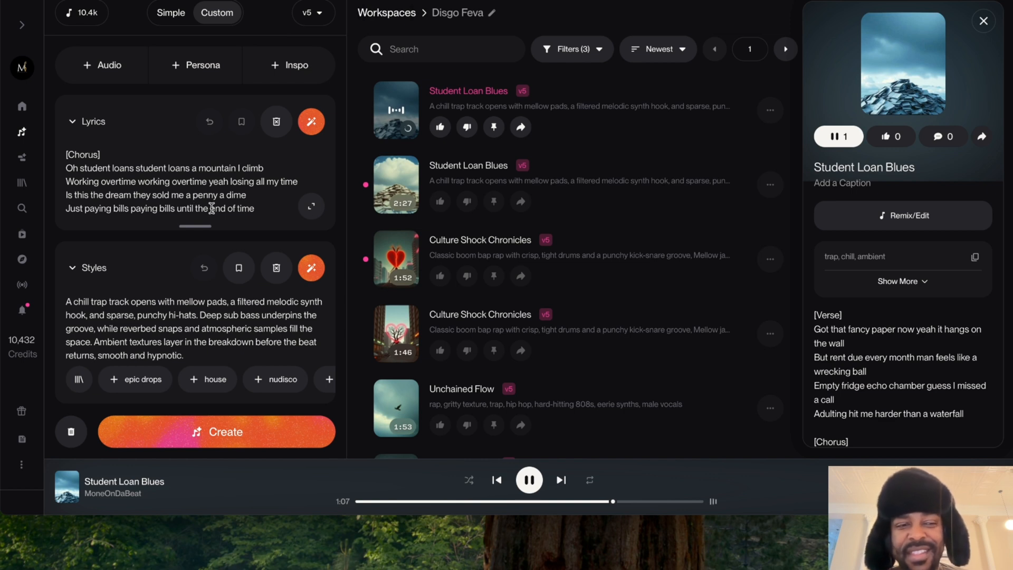
click(529, 480)
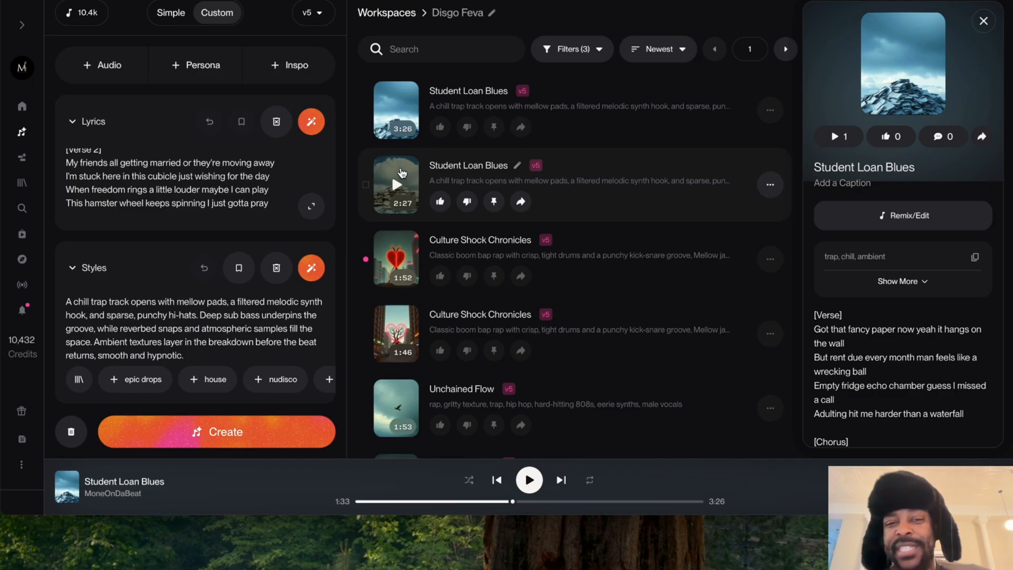
Play the second 2:27 Student Loan Blues version from its cover art in the track list.
click(397, 185)
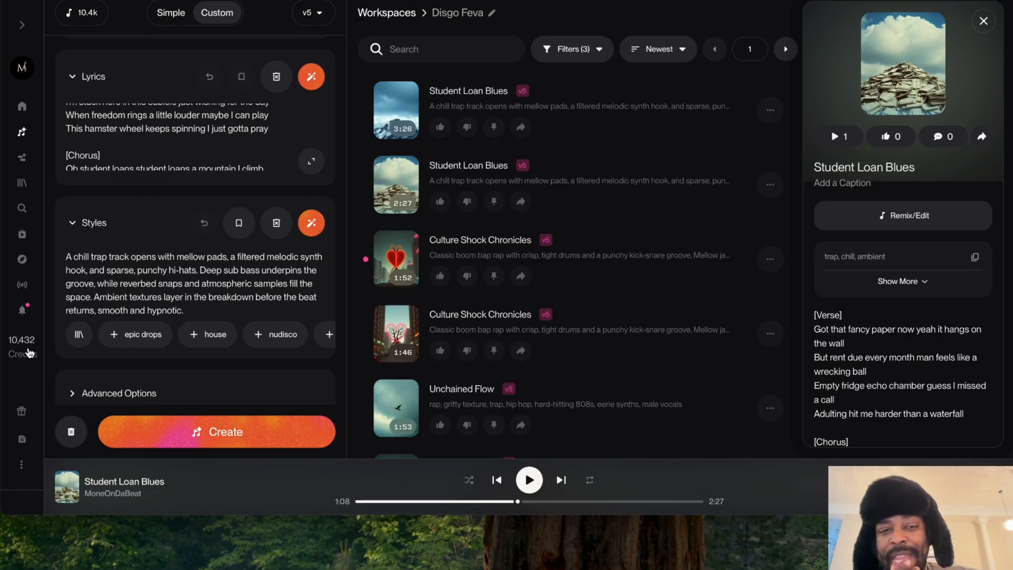
mouse_move(27, 353)
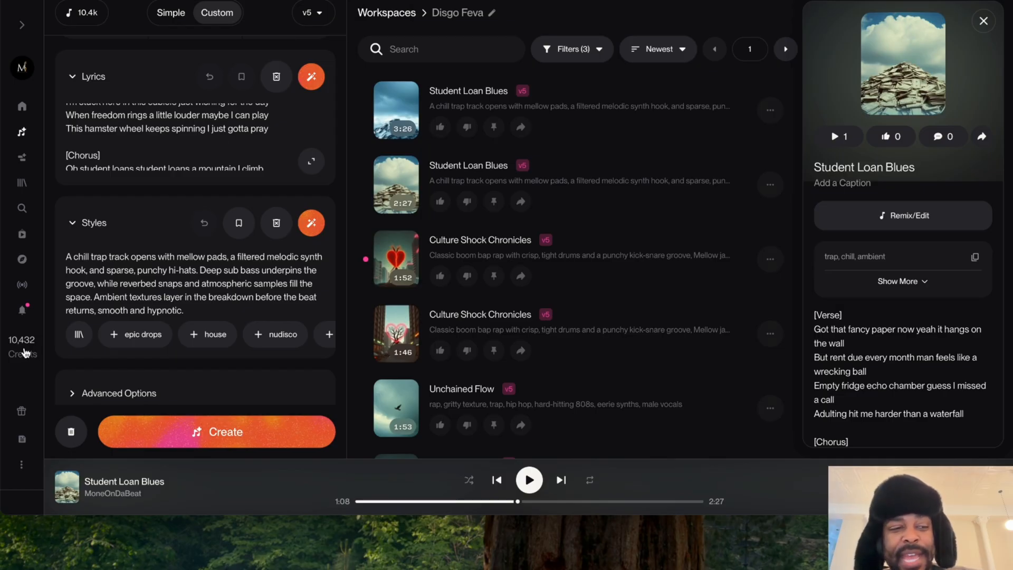
mouse_move(50, 348)
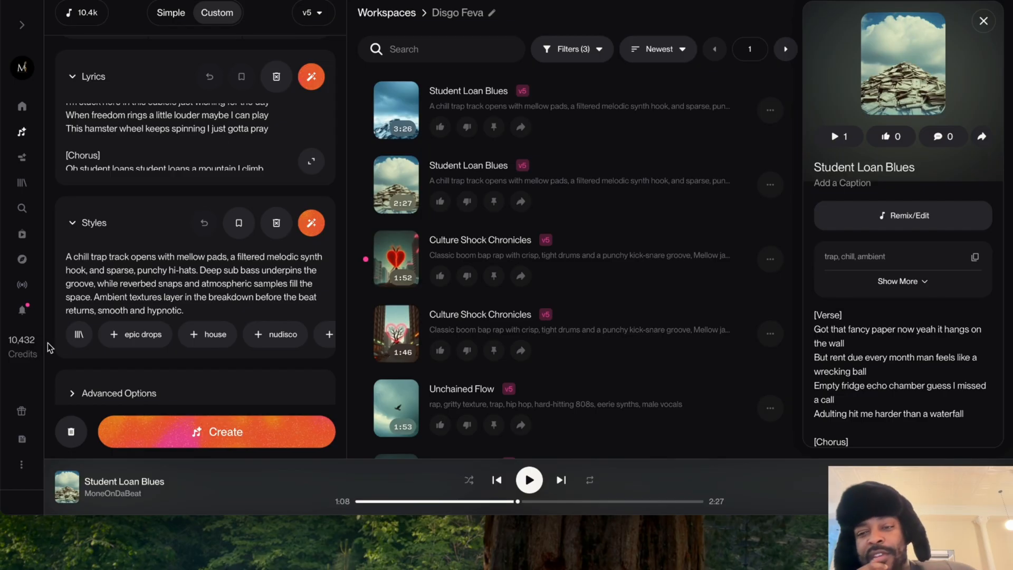